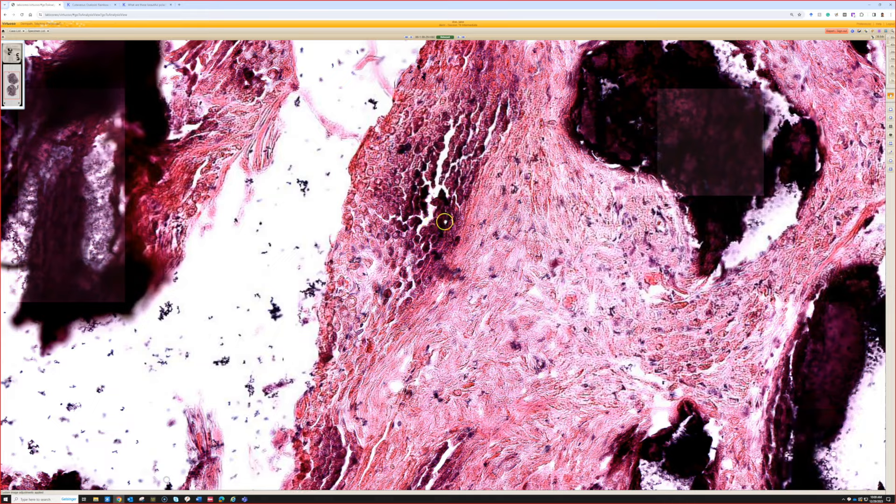
# - Zoom into the central pale ghost-cell band until the cell outlines are clearly visible
pyautogui.scroll(3)
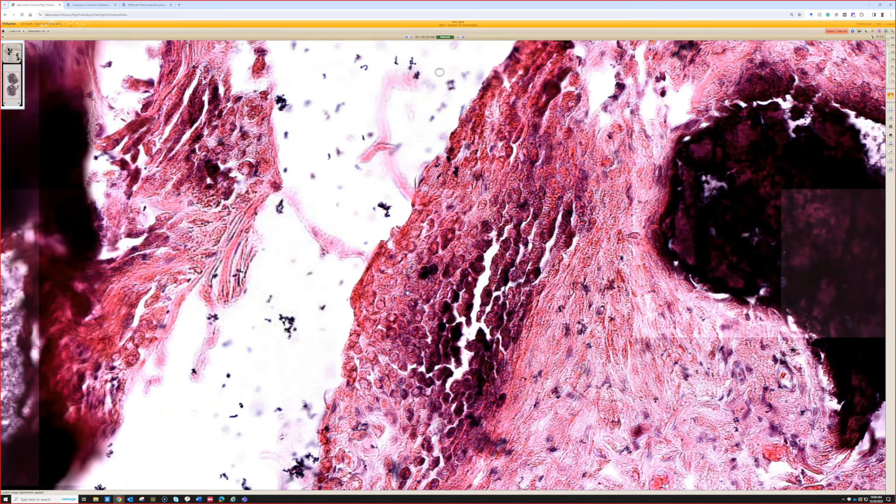
pyautogui.click(364, 315)
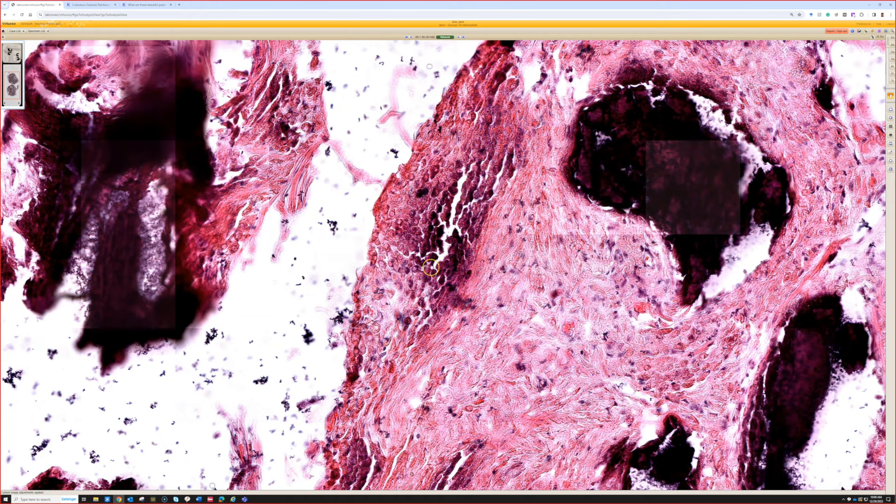
pyautogui.moveTo(174, 264)
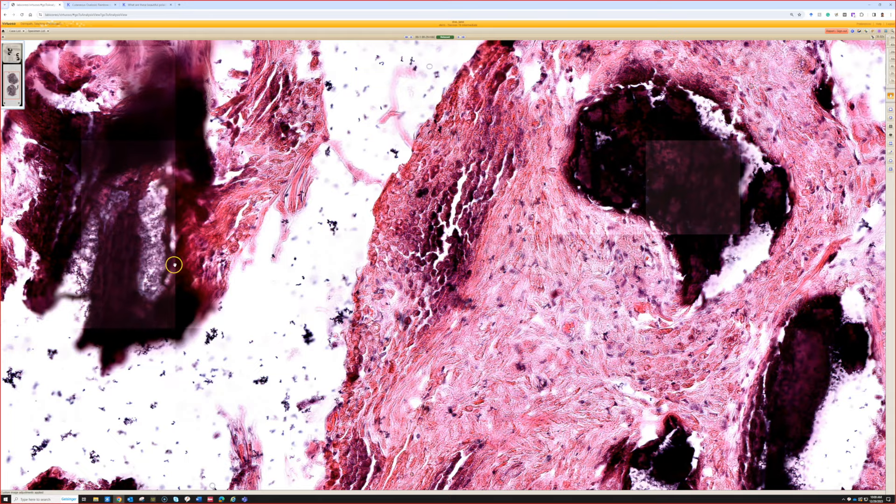
pyautogui.moveTo(264, 283)
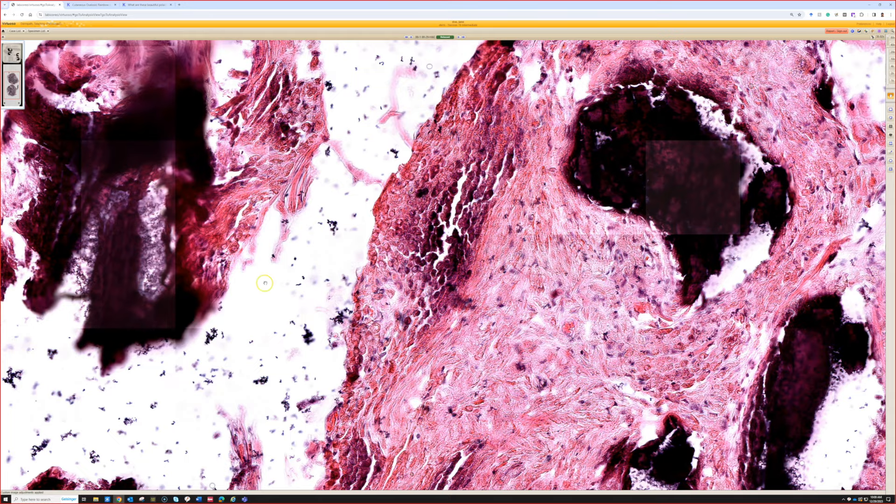